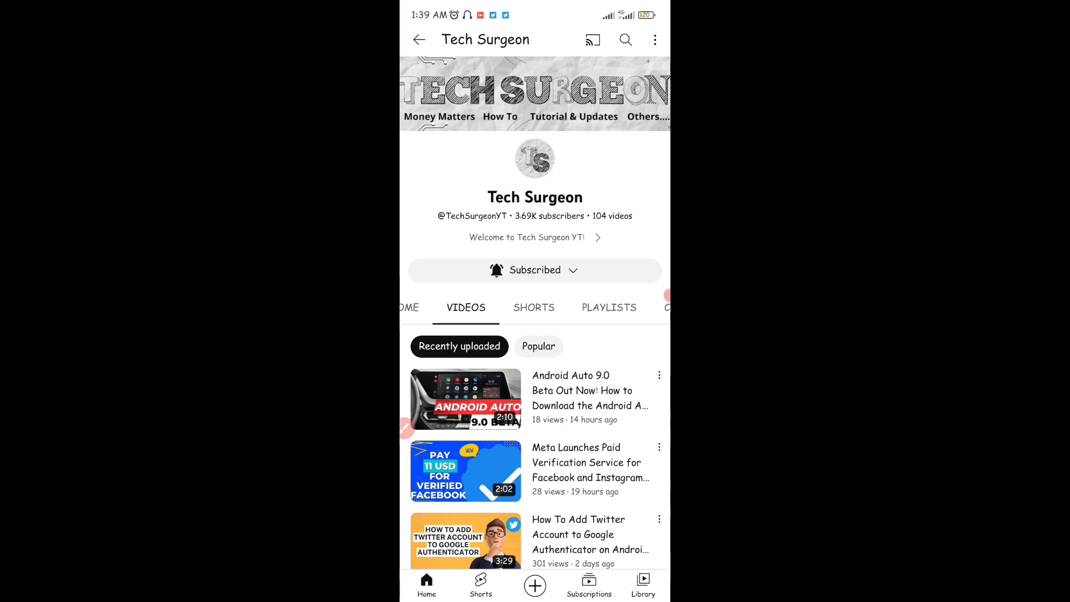
Leave the Tech Surgeon YouTube channel and bring up Chrome with the 9to5Mac Car Key Tests article
{"action": "key", "text": "recent_apps"}
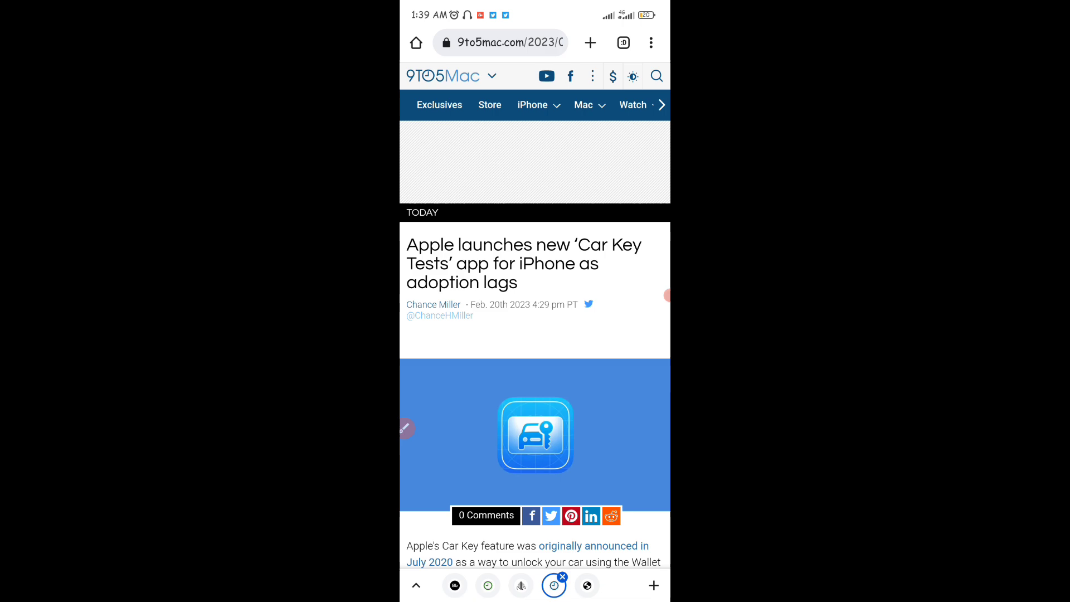
Read down the article and highlight the sentence about the app's limited availability
{"action": "scroll", "scroll_direction": "down", "scroll_amount": 3}
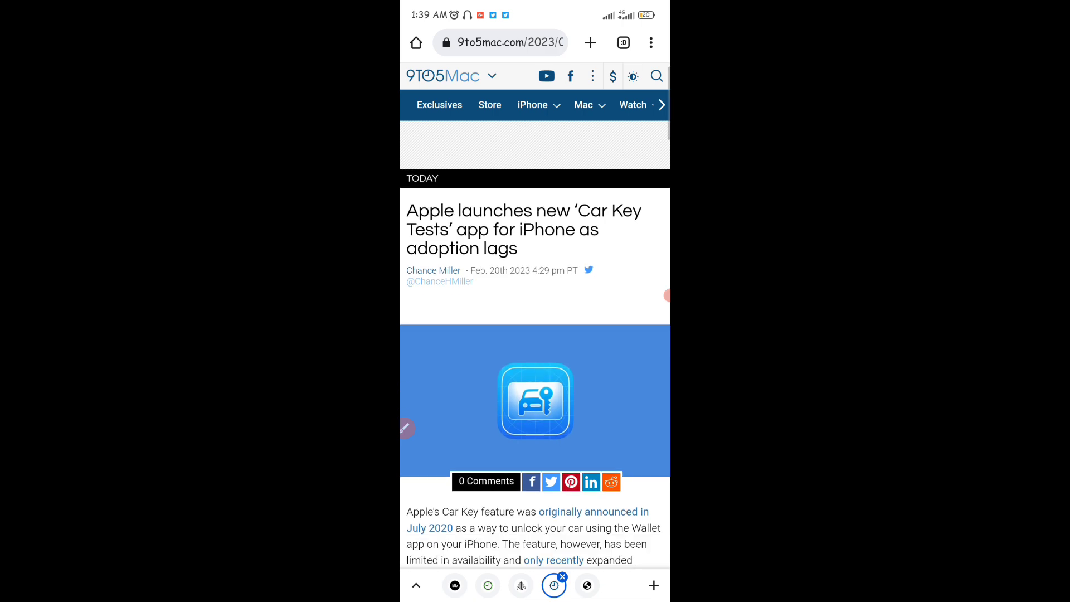
{"action": "scroll", "scroll_direction": "down", "scroll_amount": 3}
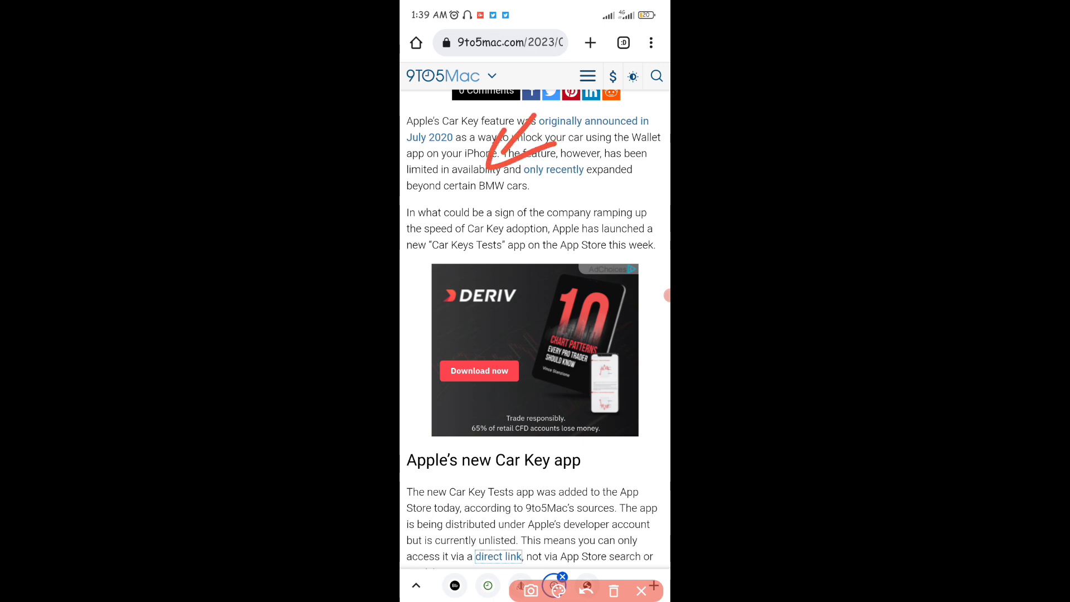
{"action": "left_click_drag", "start_coordinate": [492, 273], "coordinate": [488, 181]}
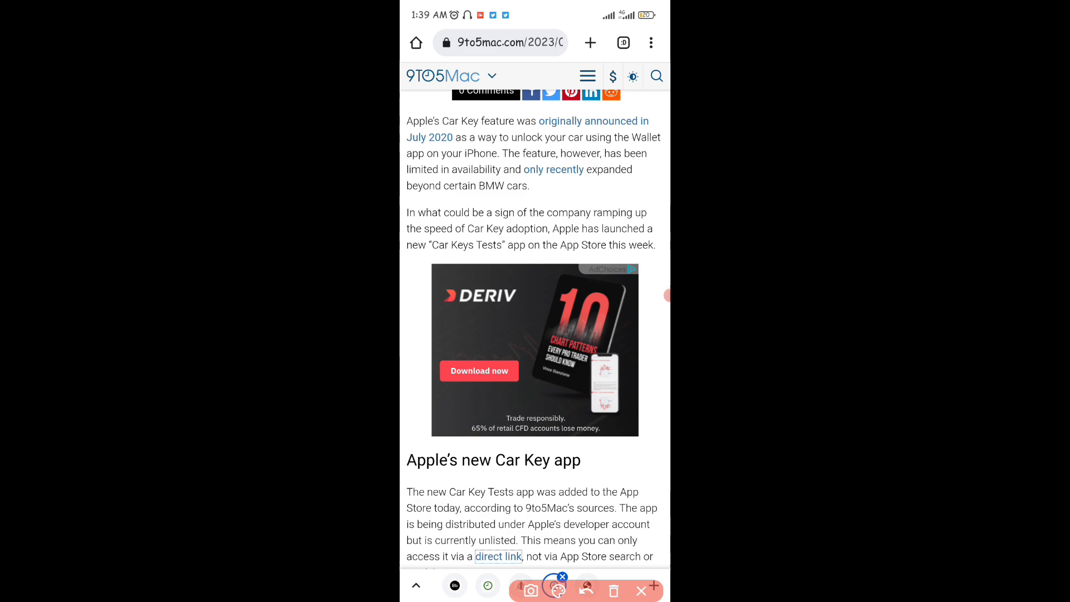
Continue to the 'Apple's new Car Key app' section and highlight the direct link to the app
{"action": "scroll", "scroll_direction": "down", "scroll_amount": 3}
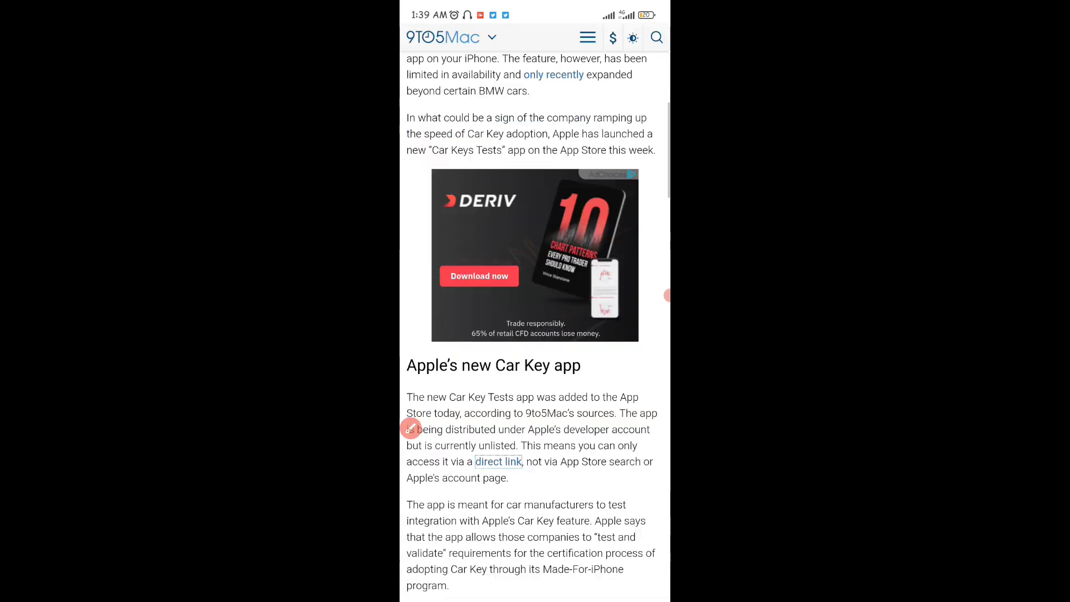
{"action": "scroll", "scroll_direction": "down", "scroll_amount": 3}
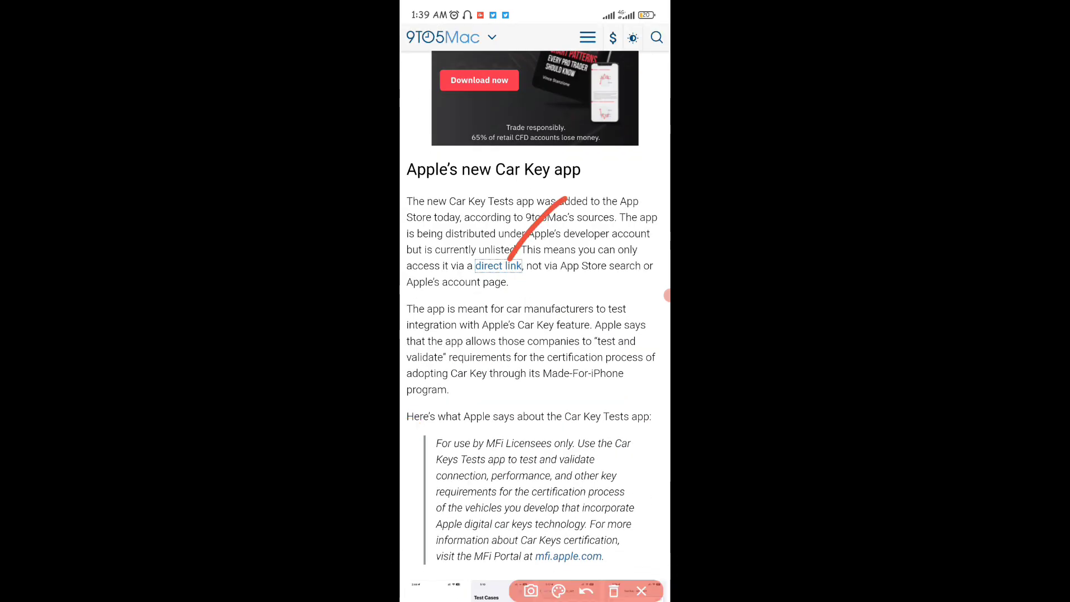
{"action": "left_click_drag", "start_coordinate": [559, 198], "coordinate": [478, 263]}
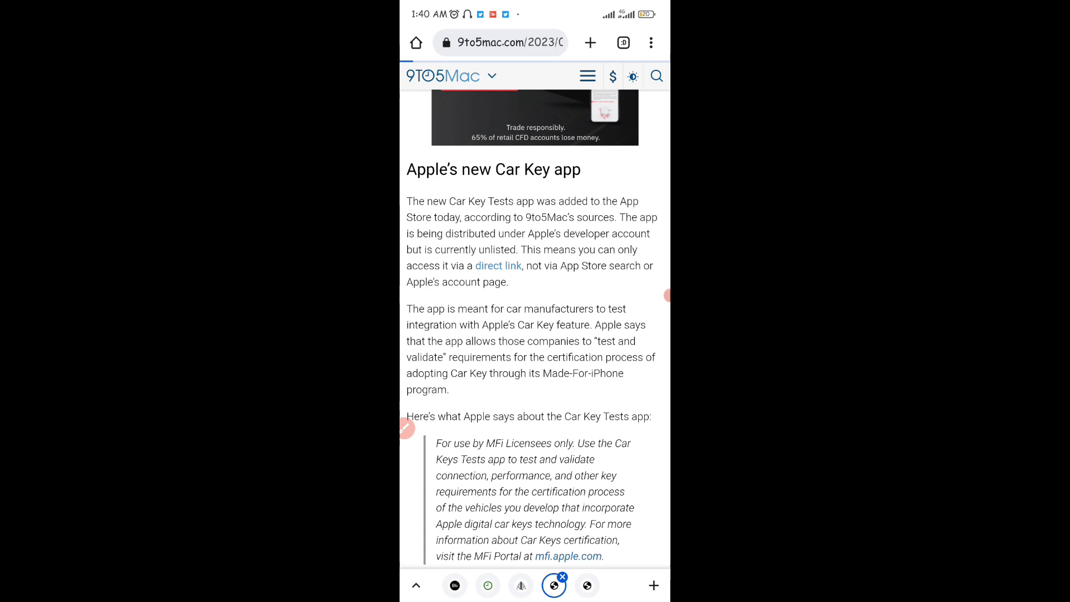
Follow the direct link to the Car Keys Tests App Store preview and expand its full description
{"action": "left_click", "coordinate": [497, 265]}
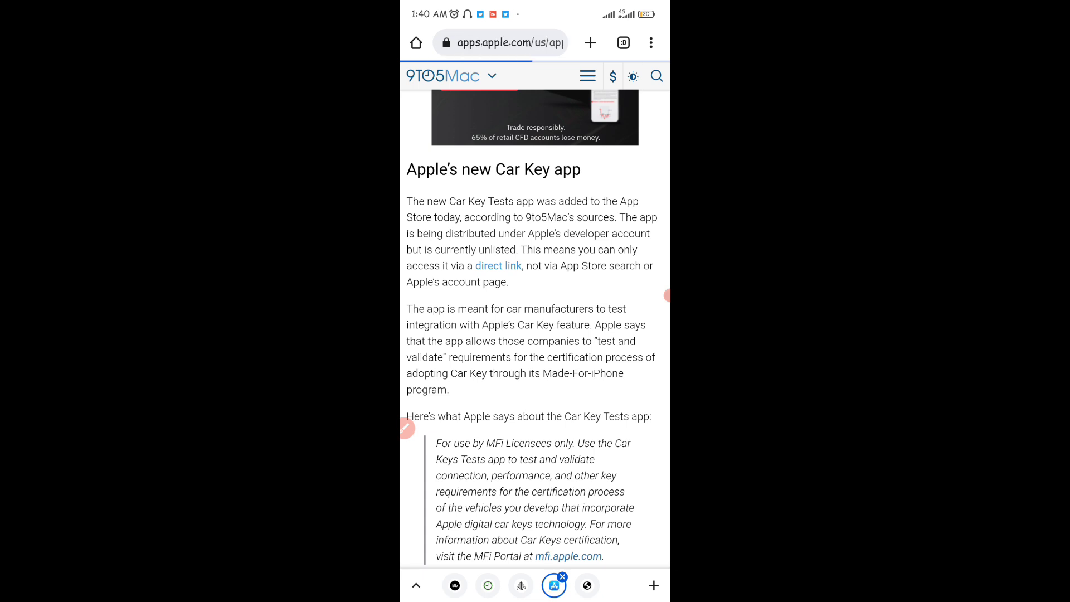
{"action": "left_click", "coordinate": [499, 266]}
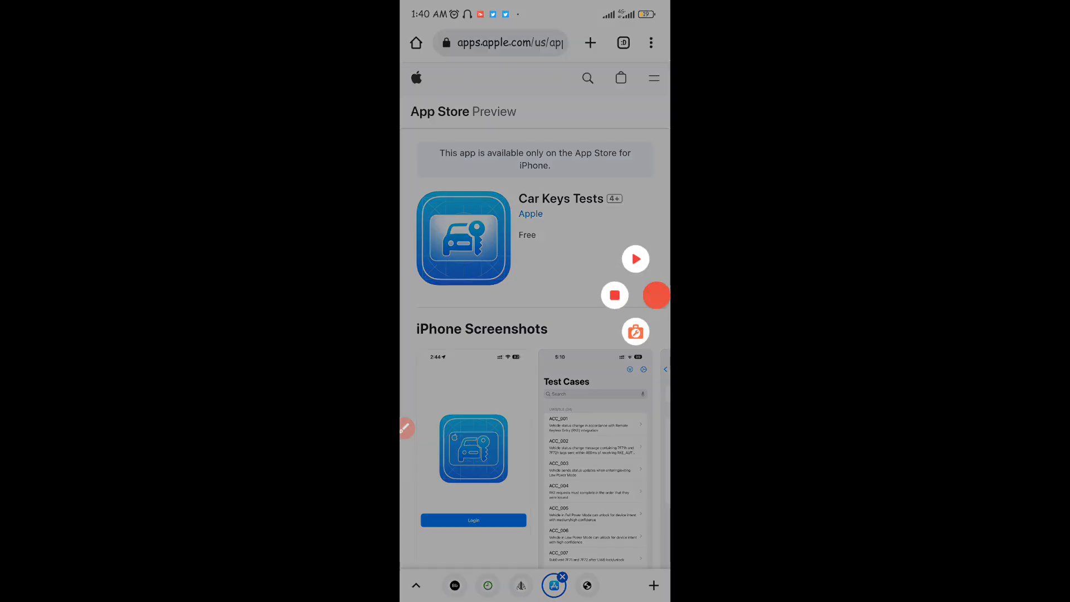
{"action": "scroll", "scroll_direction": "down", "scroll_amount": 3}
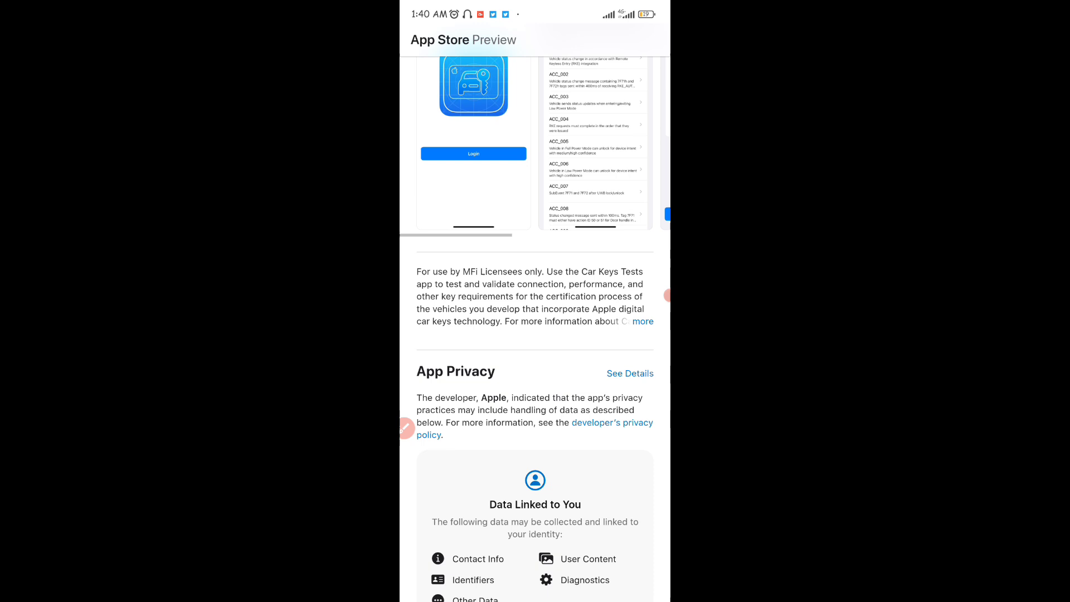
{"action": "left_click", "coordinate": [643, 321]}
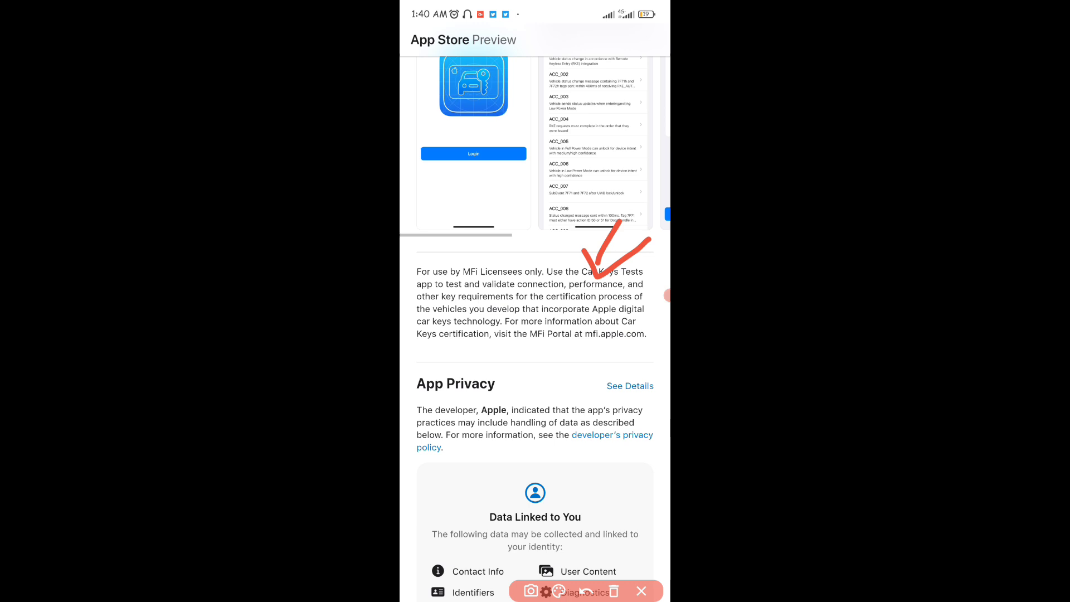
Visit Apple's MFi Program site at mfi.apple.com, then return to the App Store preview screenshots
{"action": "left_click", "coordinate": [615, 592]}
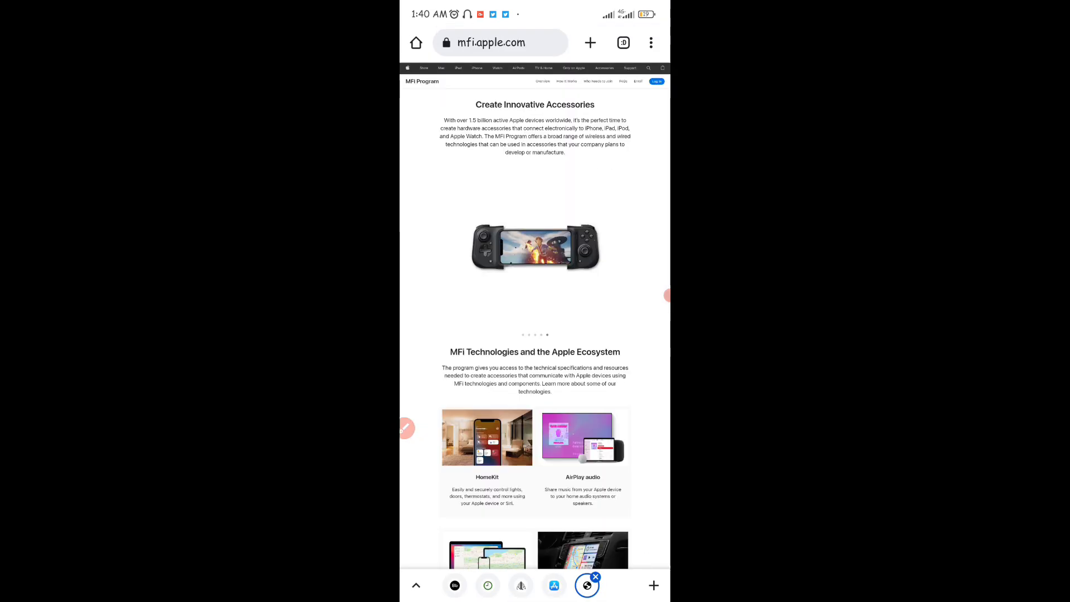
{"action": "left_click", "coordinate": [555, 585]}
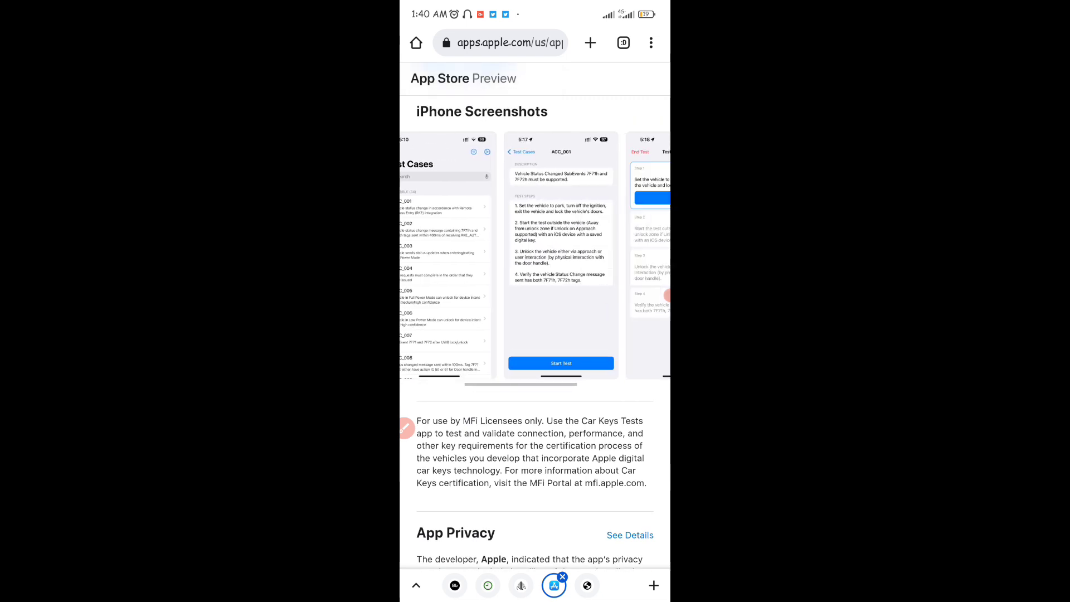
{"action": "scroll", "scroll_direction": "left", "scroll_amount": 3}
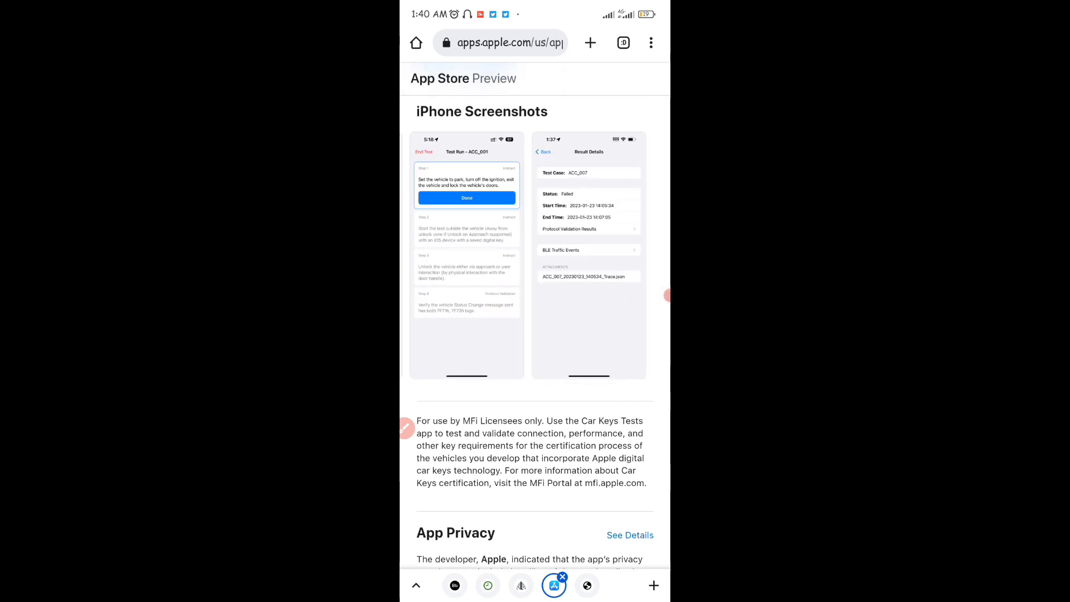